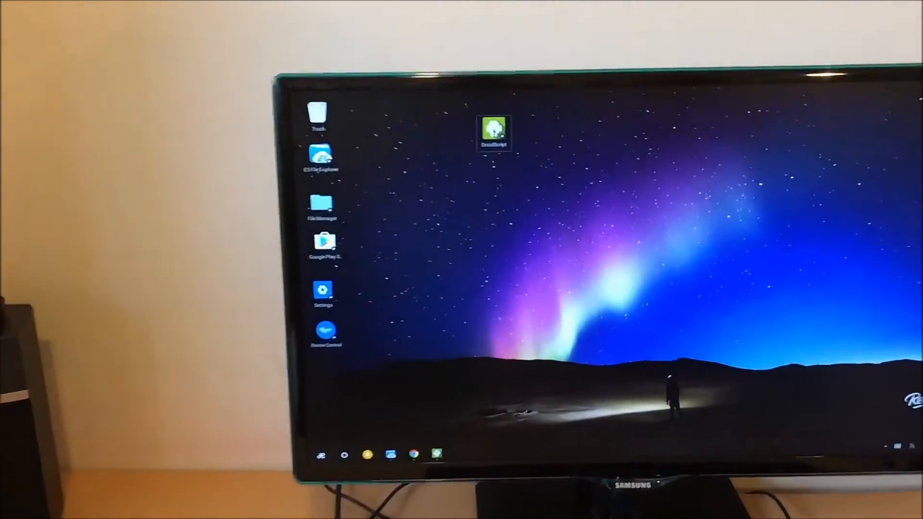
# Launch DroidScript from the desktop so Hello World.js opens beside the tutorial.
pyautogui.doubleClick(494, 130)
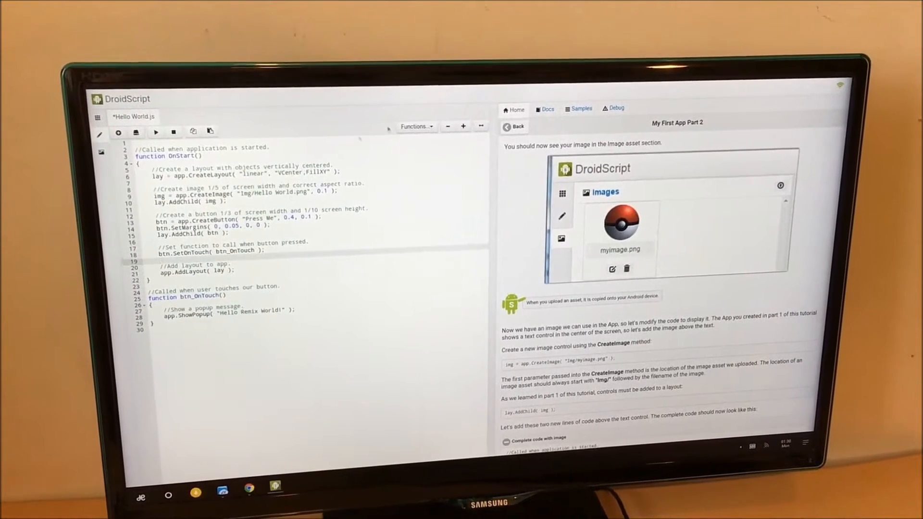
# Run the Hello World app and tap its Press Me button to show the greeting.
pyautogui.click(612, 108)
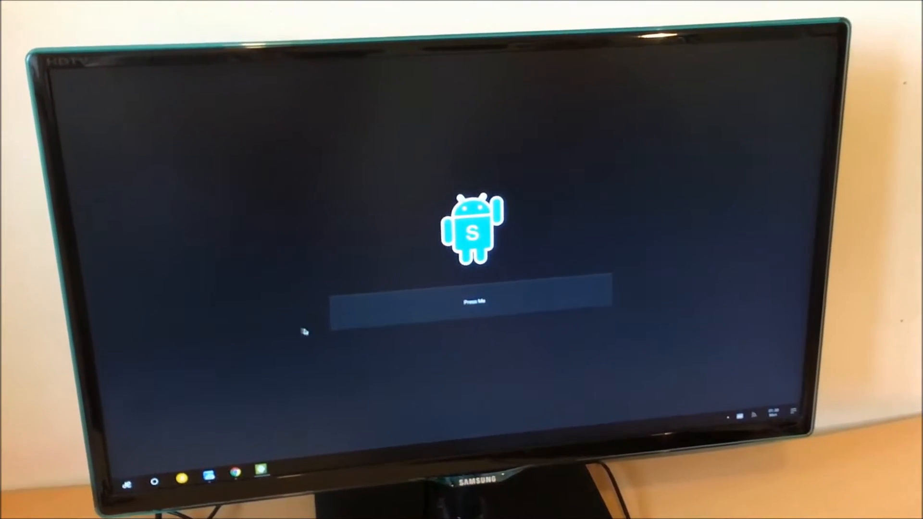
pyautogui.click(470, 300)
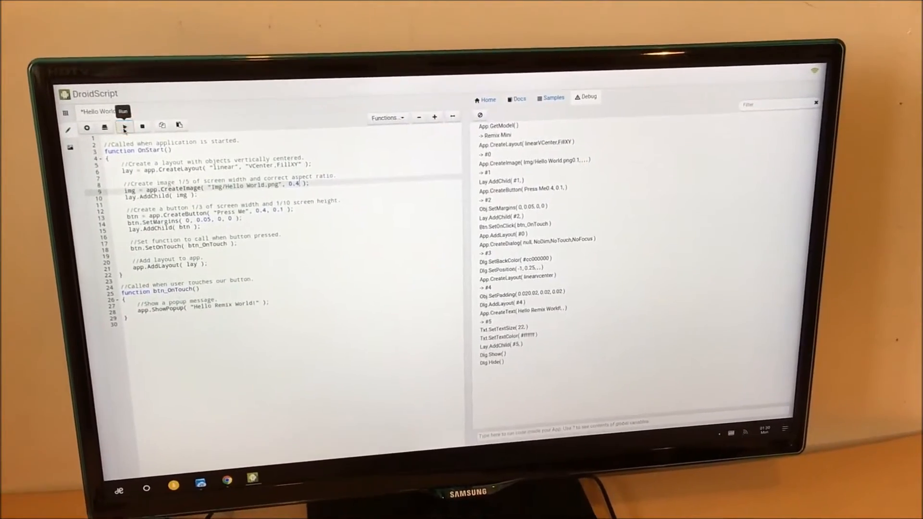
# Save and rerun the edited Hello World app with its image at 0.4 screen width.
pyautogui.click(124, 126)
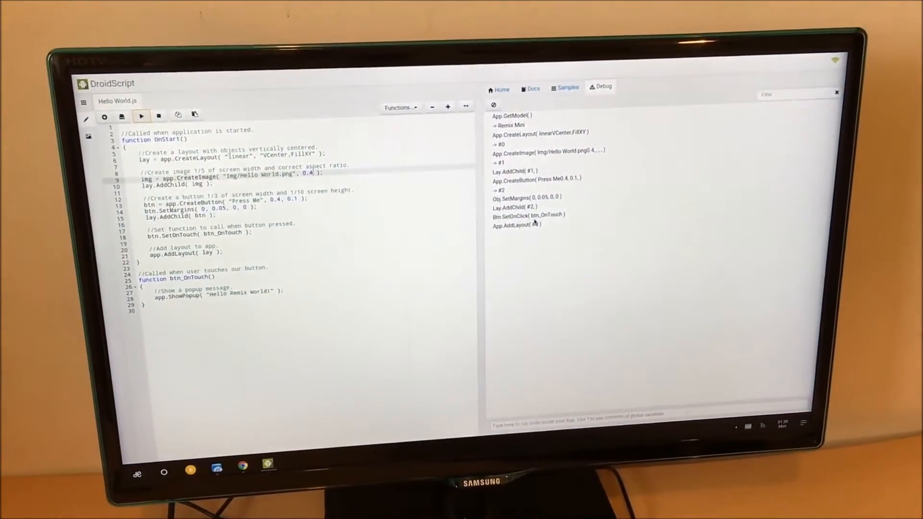
pyautogui.click(141, 116)
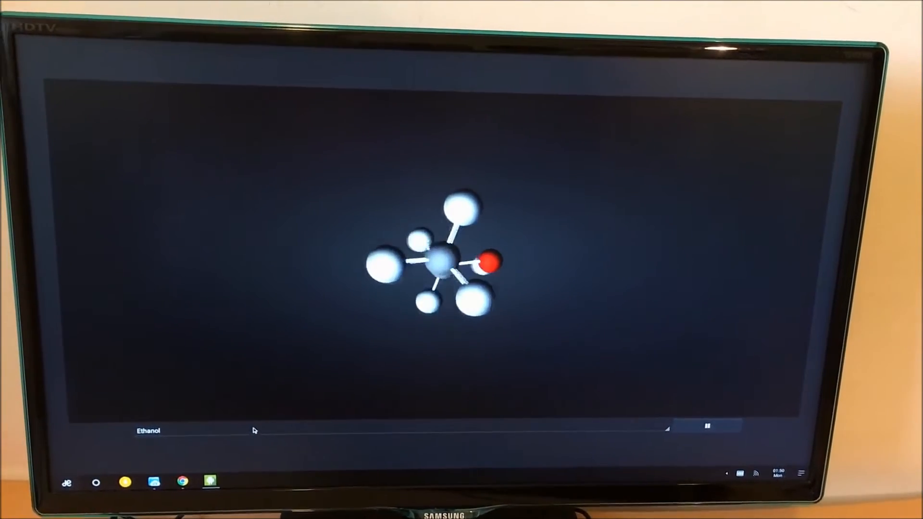
# Choose a different molecule from the dropdown, replacing Ethanol in the 3D viewer.
pyautogui.click(148, 431)
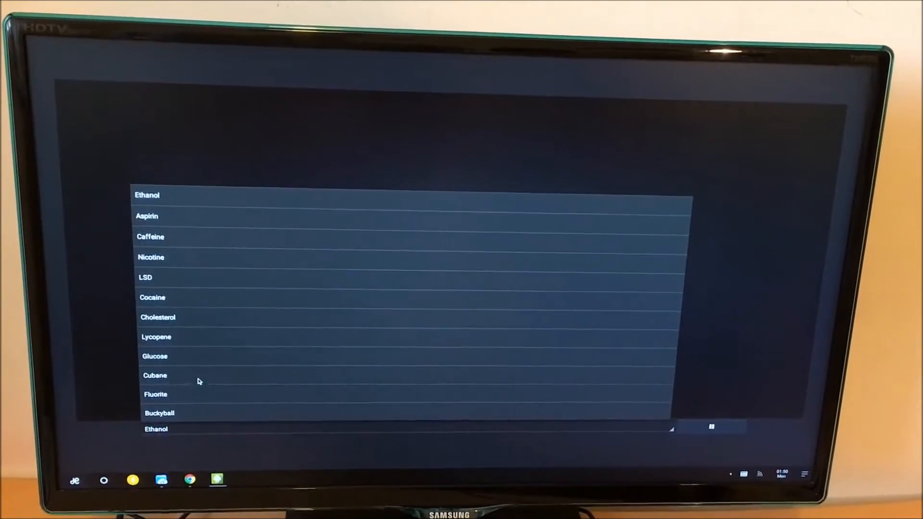
pyautogui.click(156, 394)
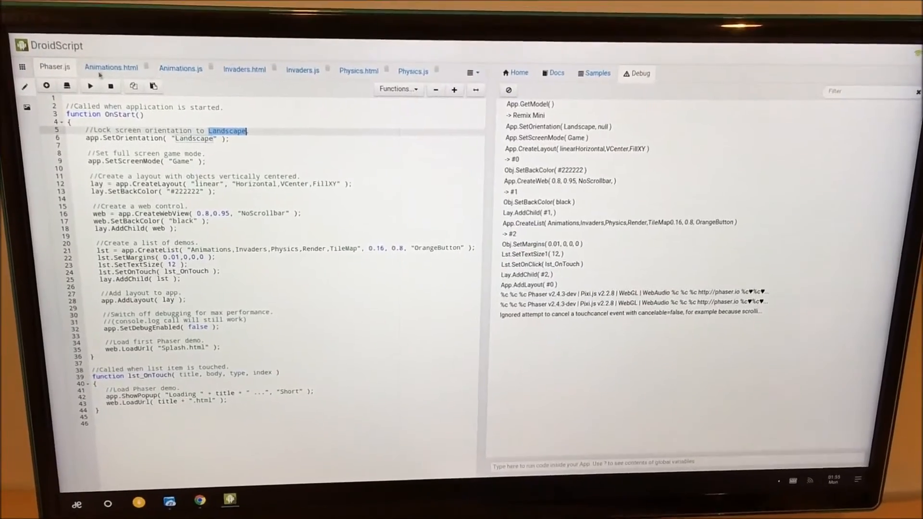
# Run the Phaser demo and show its Animations and Invaders examples.
pyautogui.click(90, 86)
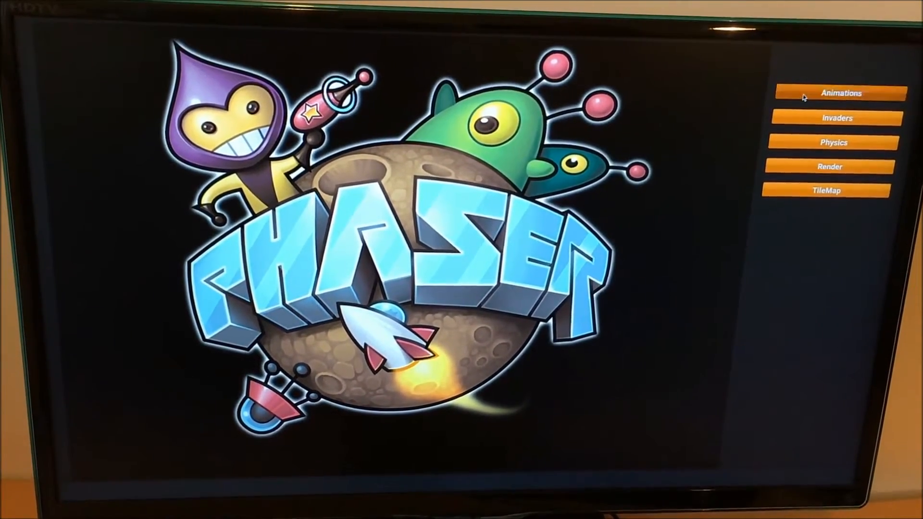
pyautogui.click(840, 93)
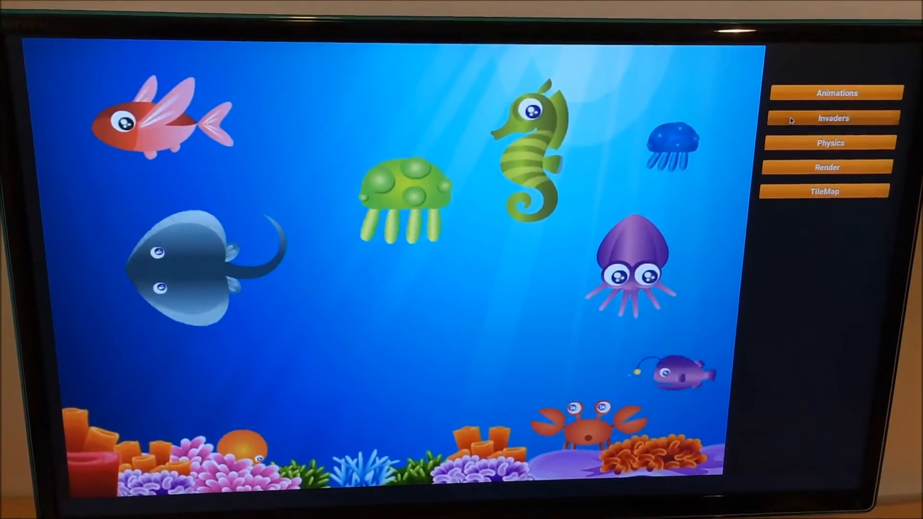
pyautogui.click(832, 118)
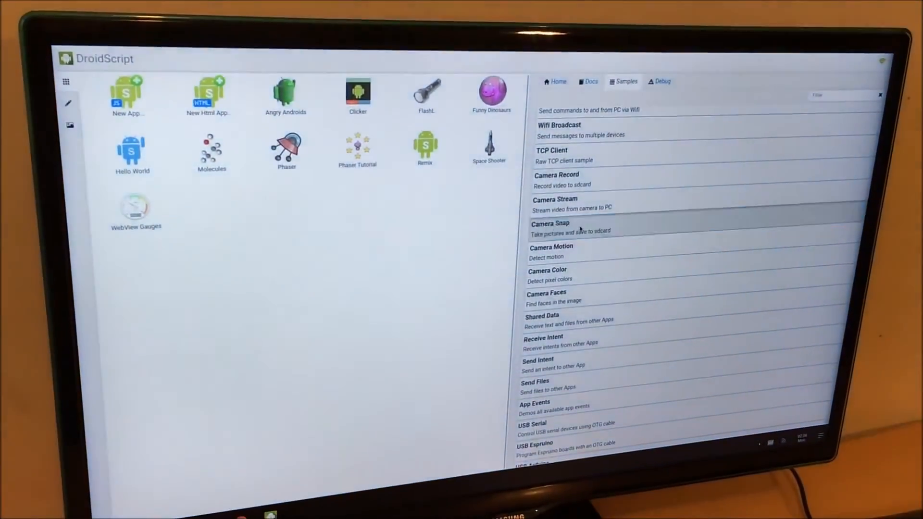
# Select the Camera Snap sample from the Samples list.
pyautogui.click(549, 228)
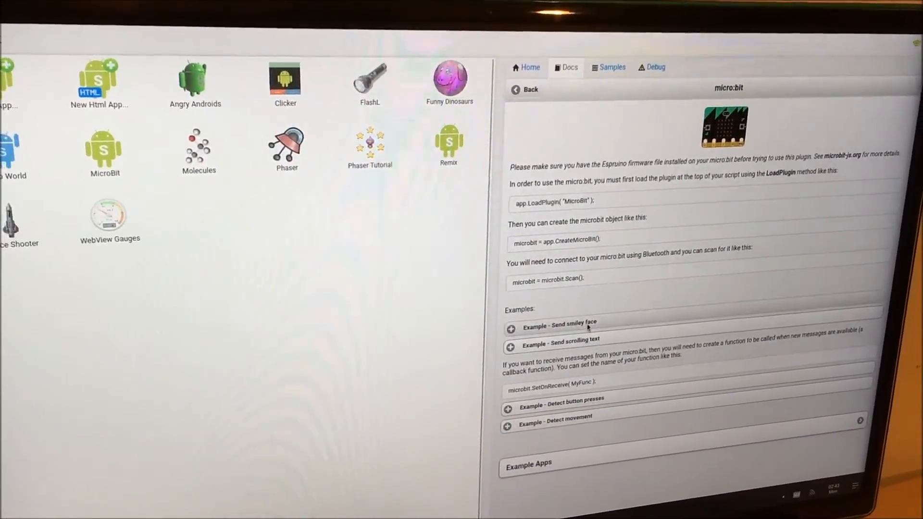
# Expand the 'Example - Send smiley face' code on the micro:bit plugin page.
pyautogui.click(558, 323)
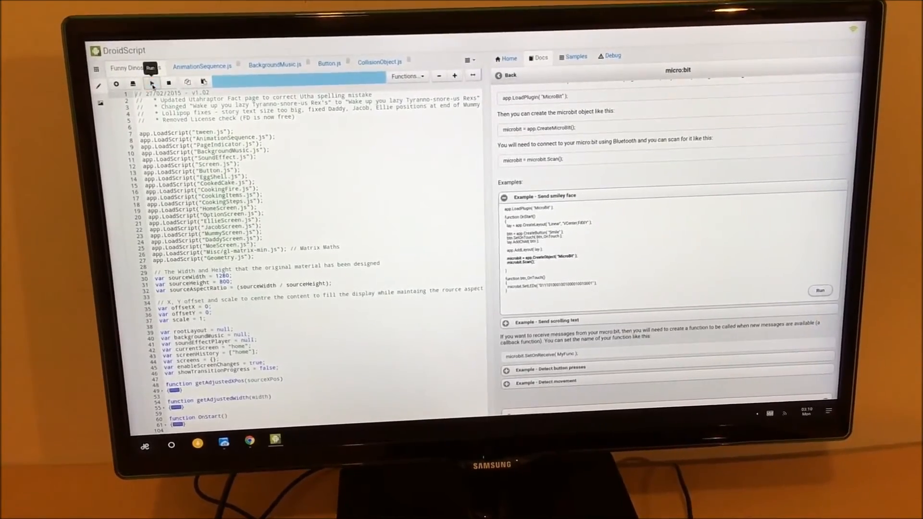
# Run the Funny Dinosaurs project so its title screen appears.
pyautogui.click(151, 68)
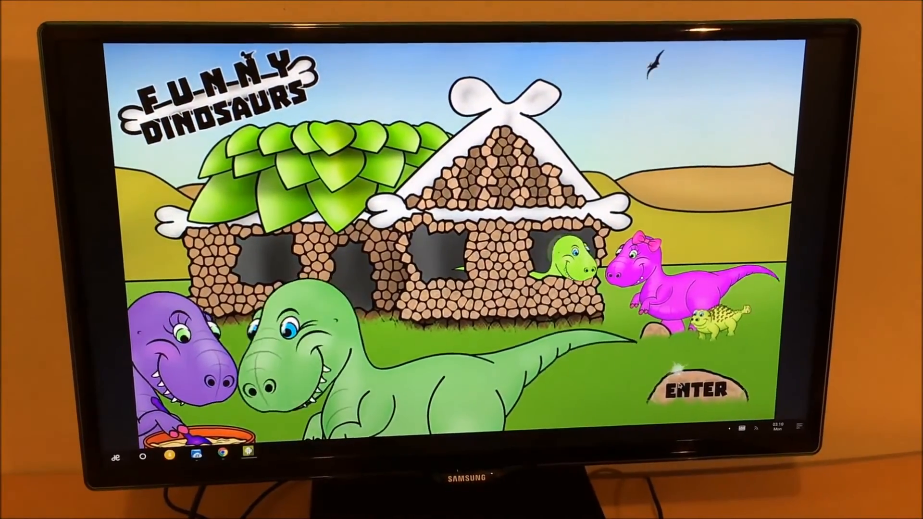
# Enter the storybook, start Ellie's Hatchday and turn through its first three pages.
pyautogui.click(696, 390)
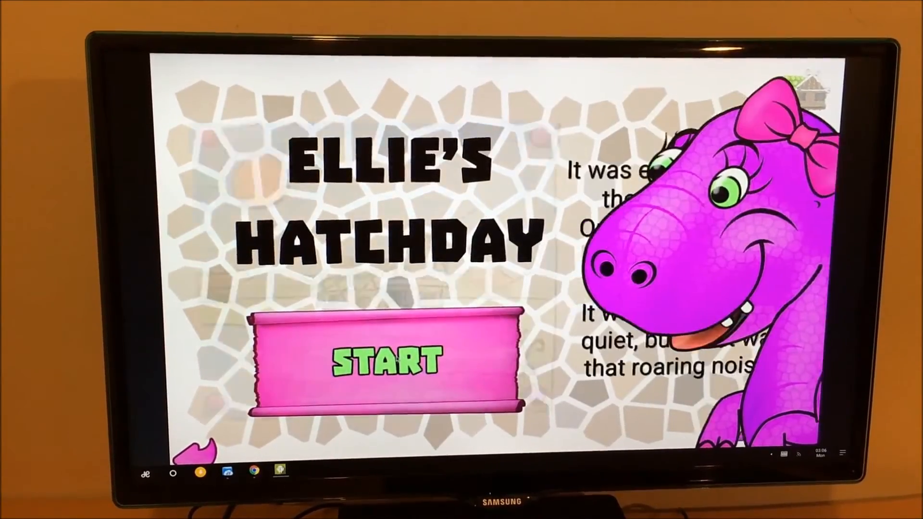
pyautogui.click(388, 361)
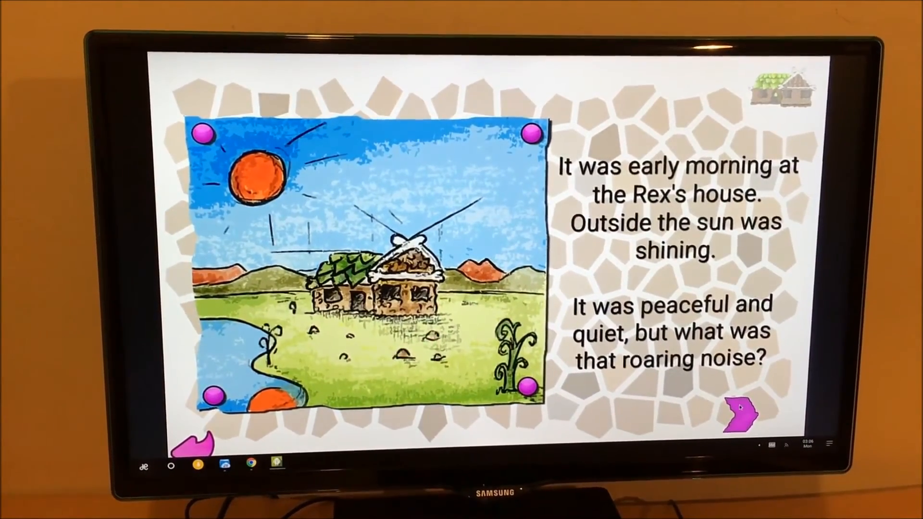
pyautogui.click(739, 412)
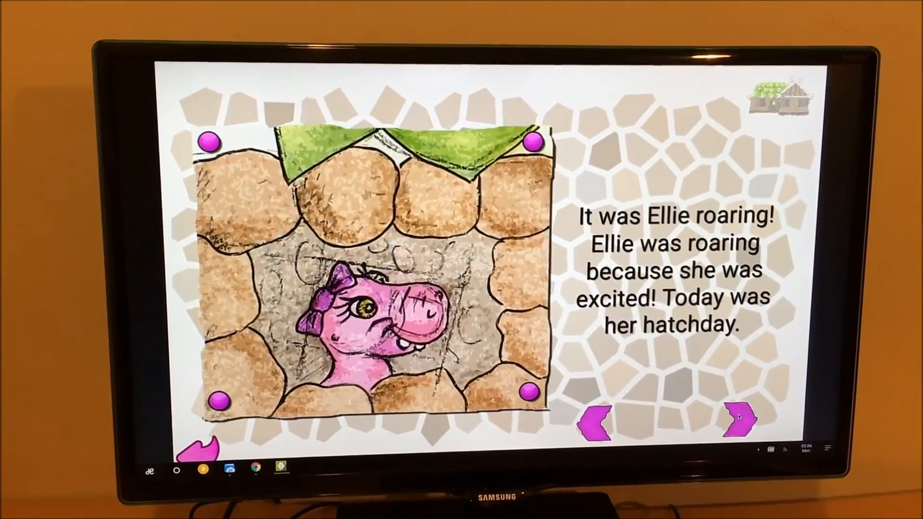
pyautogui.click(738, 416)
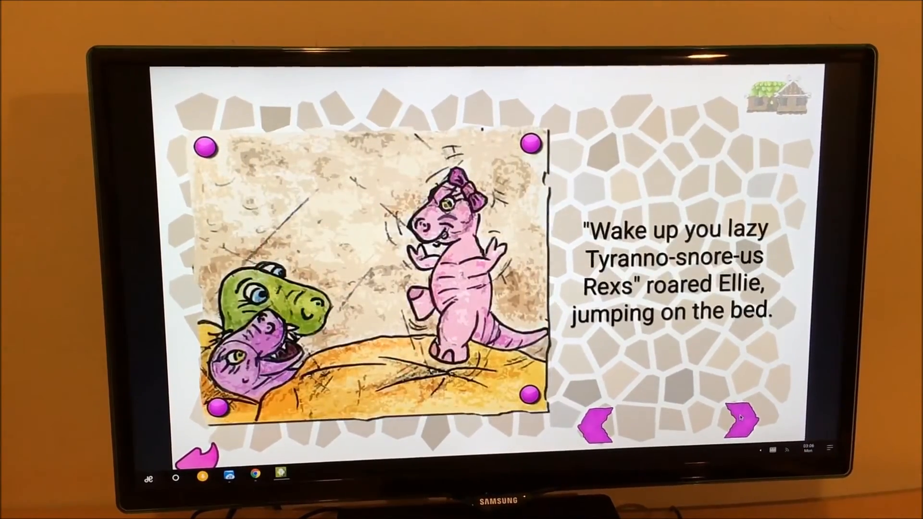
pyautogui.click(741, 412)
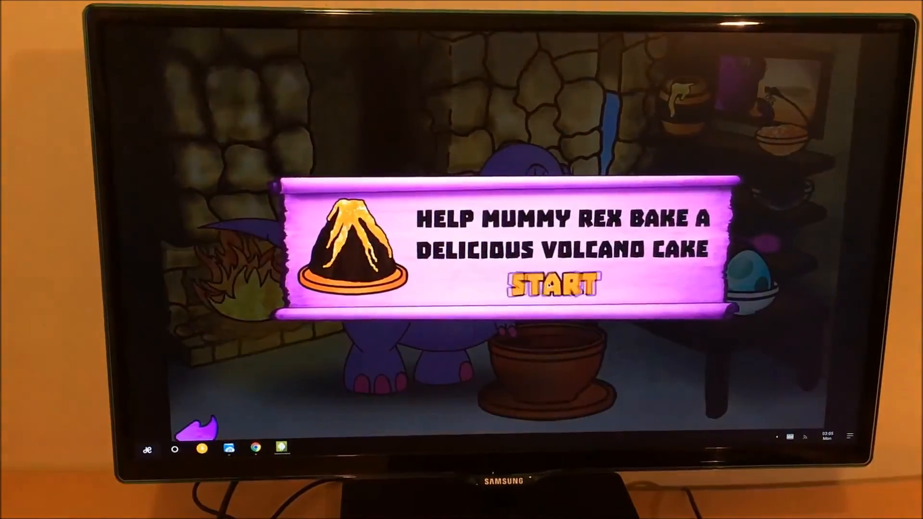
# Start the Mummy Rex volcano-cake baking game from its banner.
pyautogui.click(550, 284)
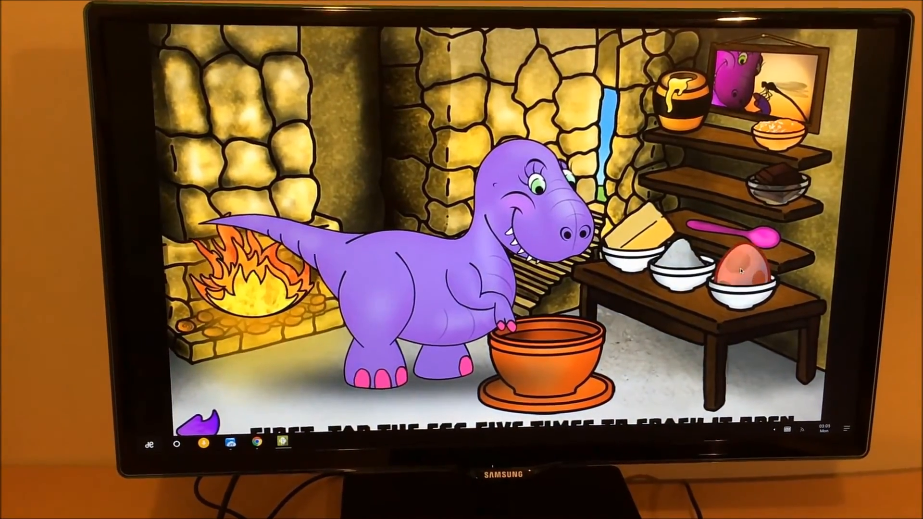